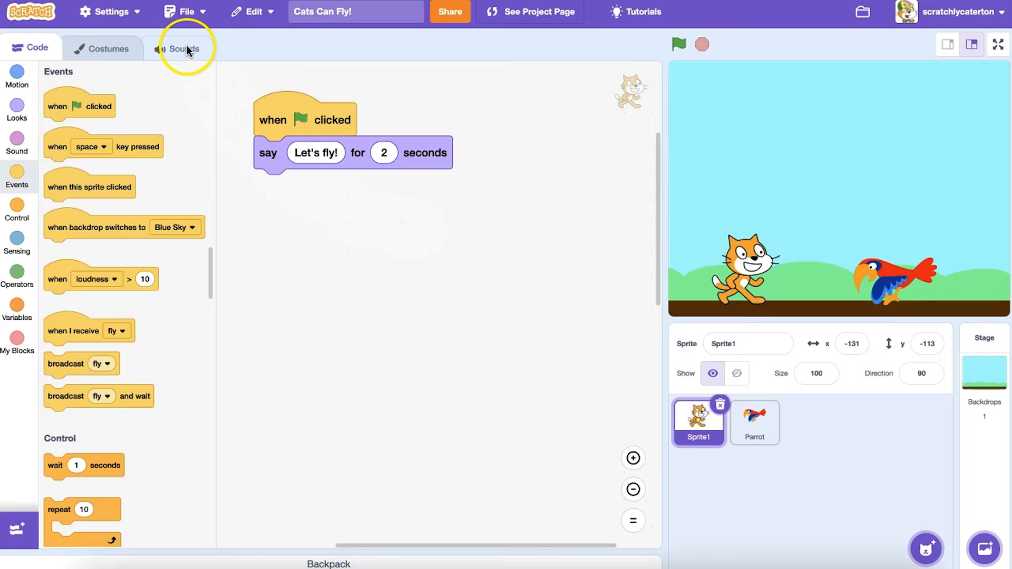
# - Open the Scratch cat's Sounds tab to see its Meow sound
pyautogui.click(182, 48)
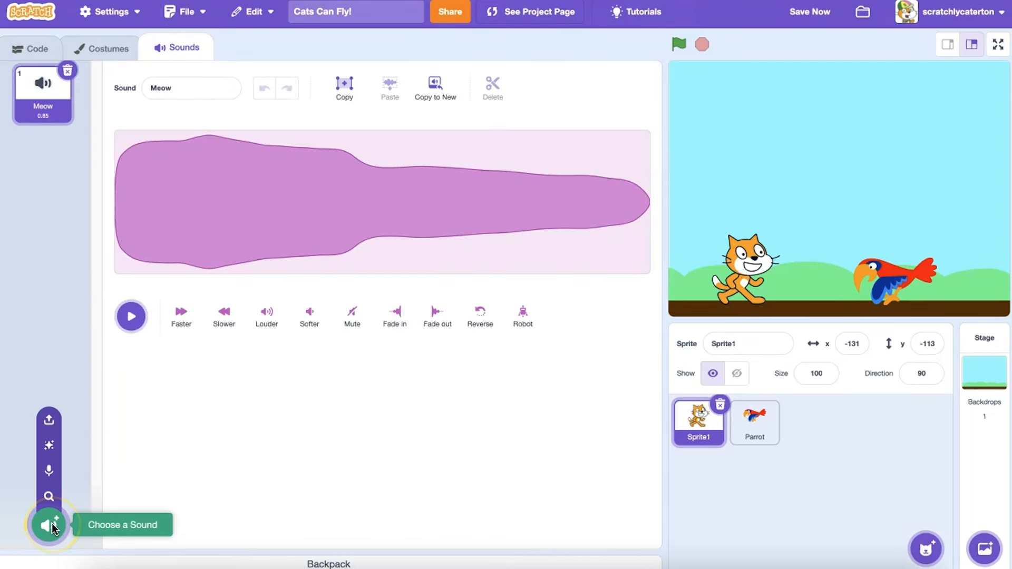
pyautogui.moveTo(49, 470)
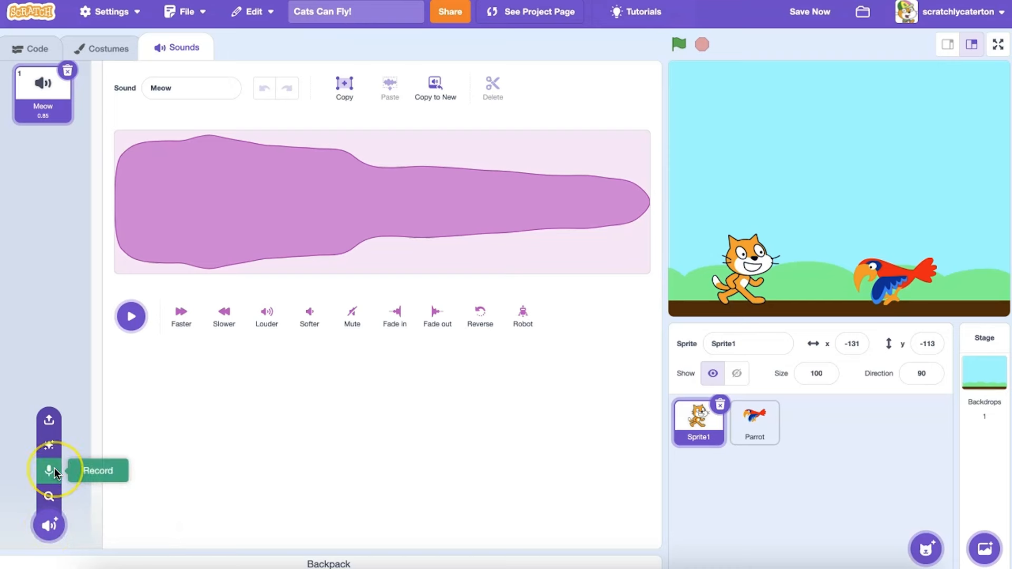
pyautogui.moveTo(49, 419)
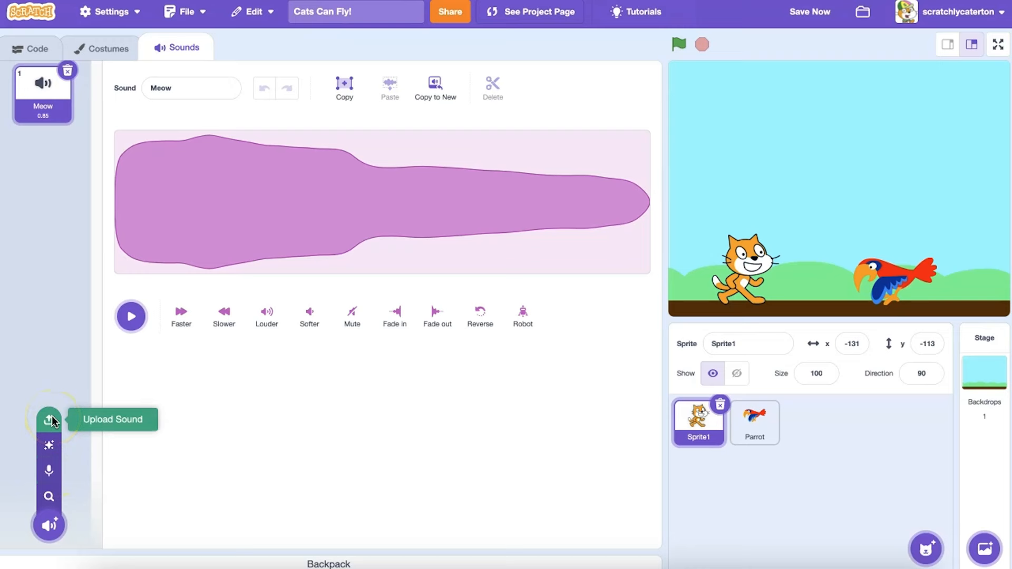
pyautogui.moveTo(49, 525)
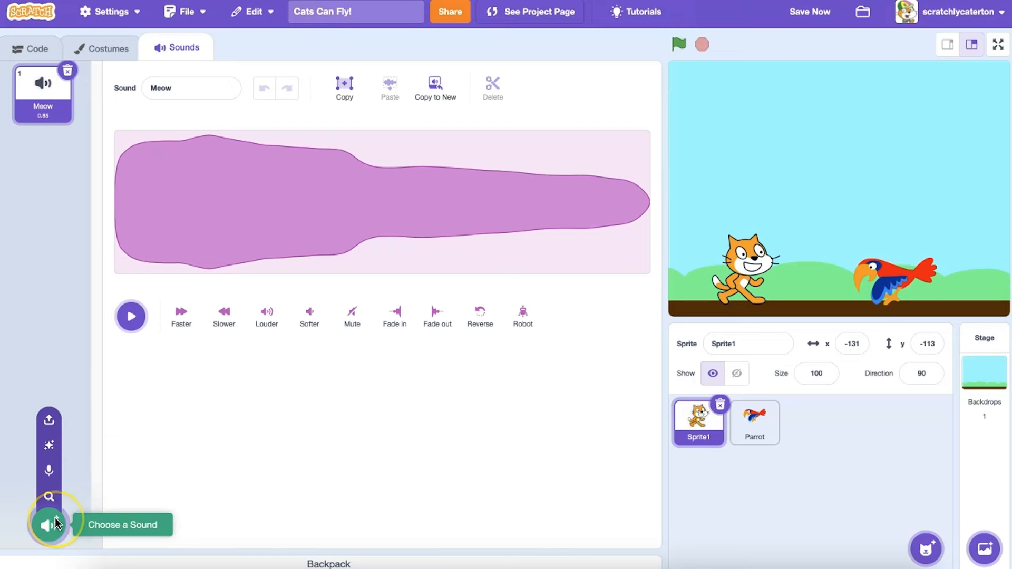
pyautogui.moveTo(49, 471)
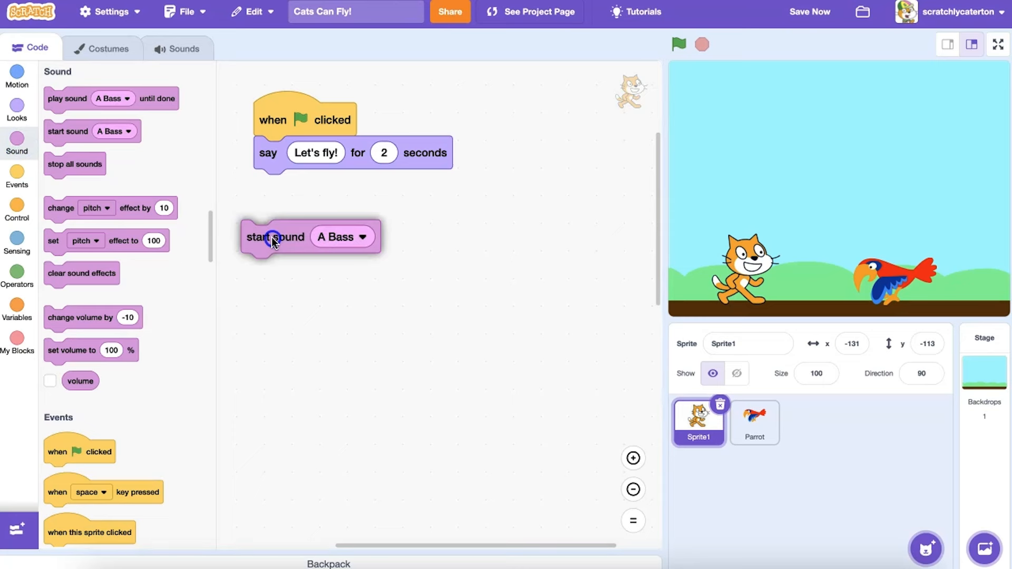
# - Put a 'play sound Meow until done' block above the 'Let's fly!' say block and test it
pyautogui.click(341, 236)
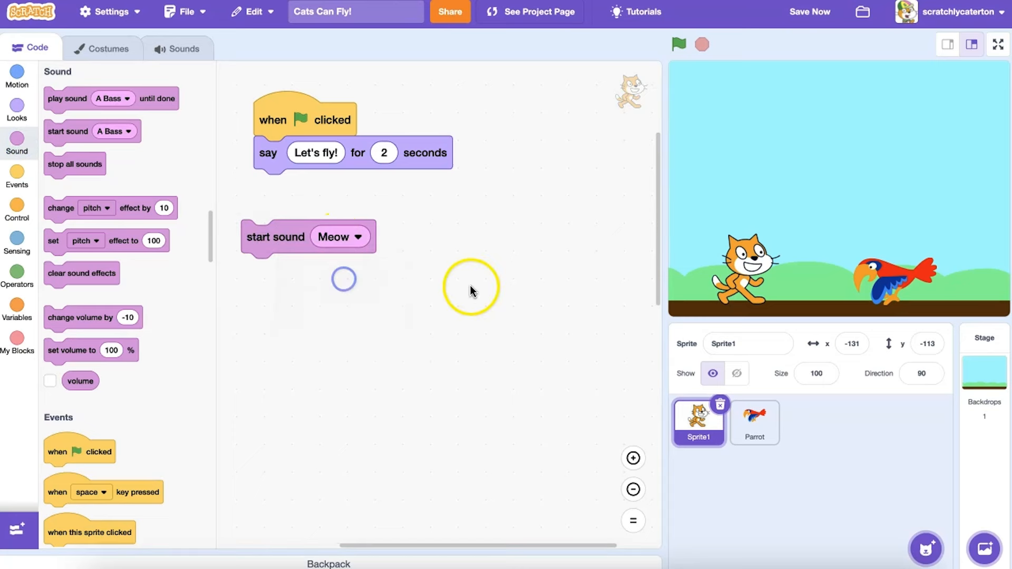
pyautogui.moveTo(276, 236); pyautogui.dragTo(297, 153)
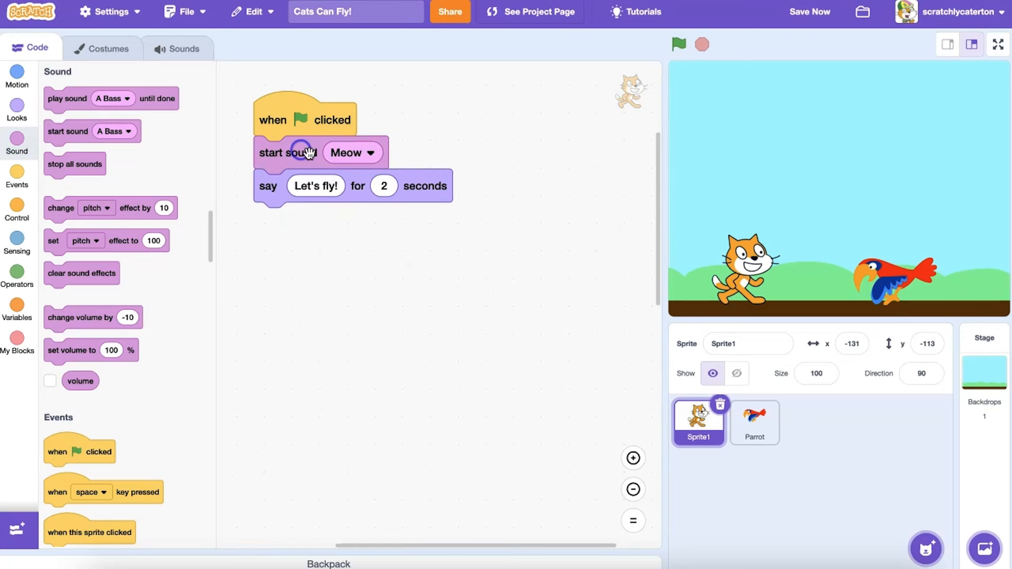
pyautogui.moveTo(334, 121)
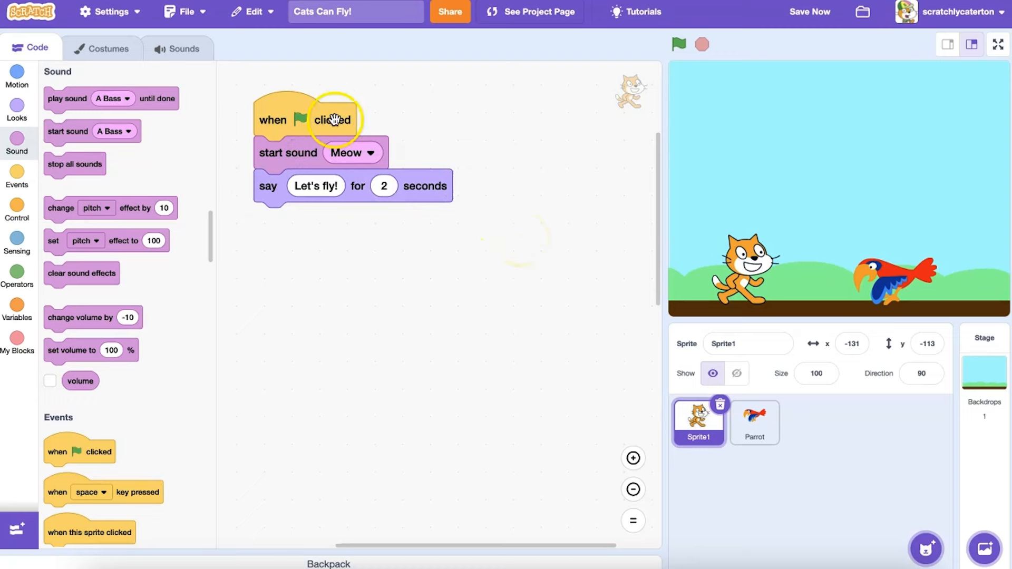
pyautogui.click(678, 44)
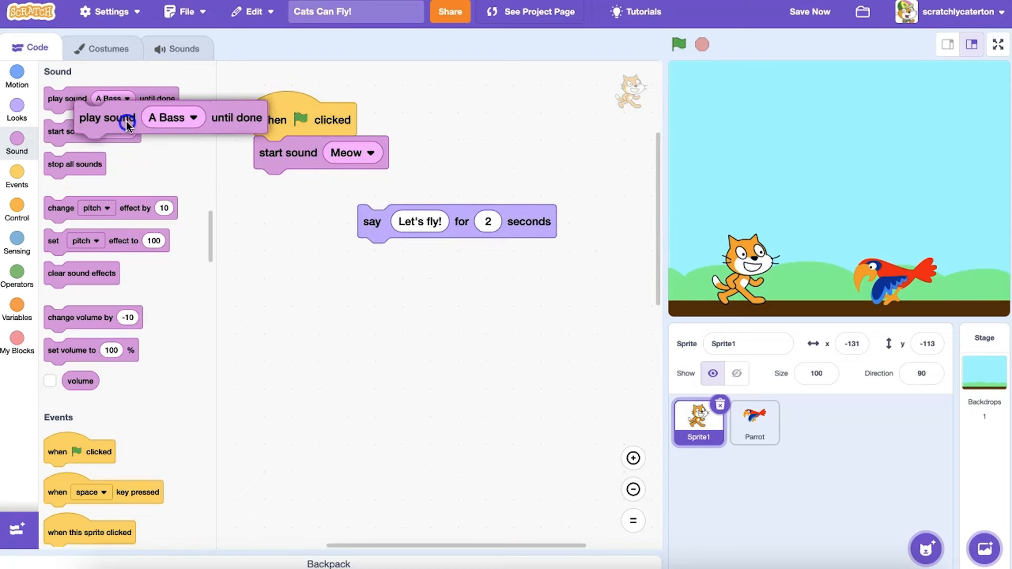
pyautogui.moveTo(106, 118); pyautogui.dragTo(379, 184)
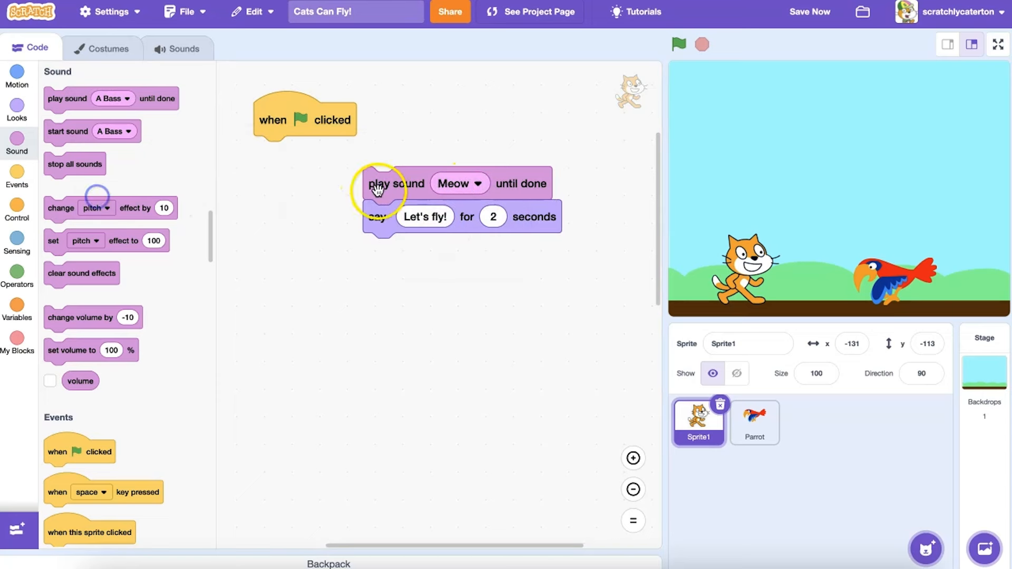
pyautogui.click(678, 45)
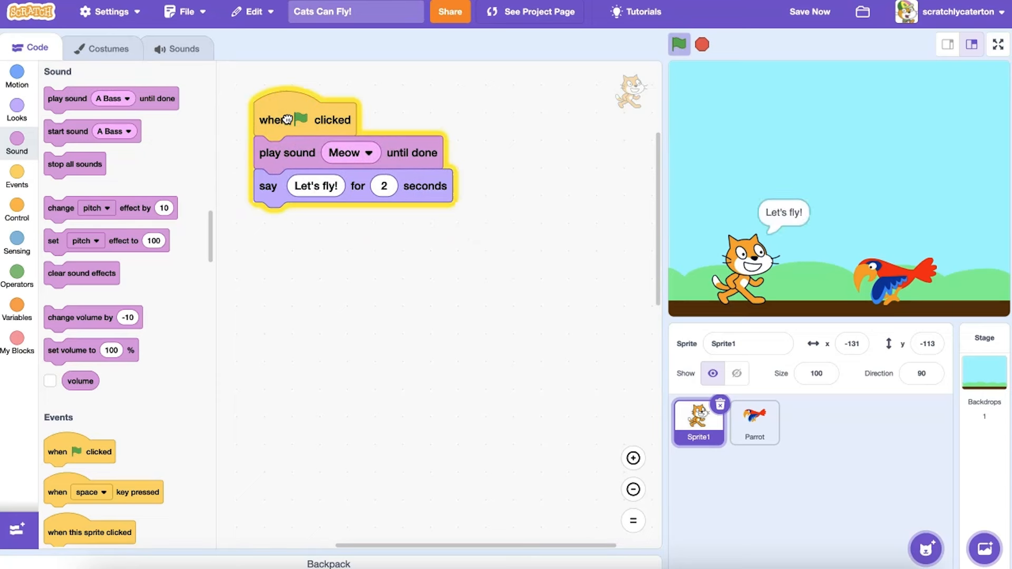
pyautogui.click(702, 44)
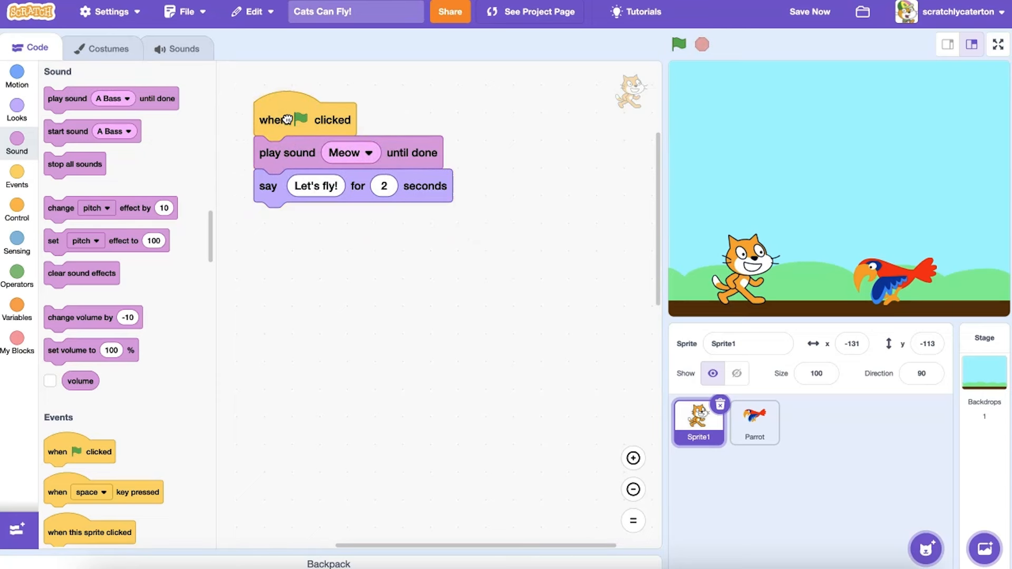
pyautogui.click(183, 48)
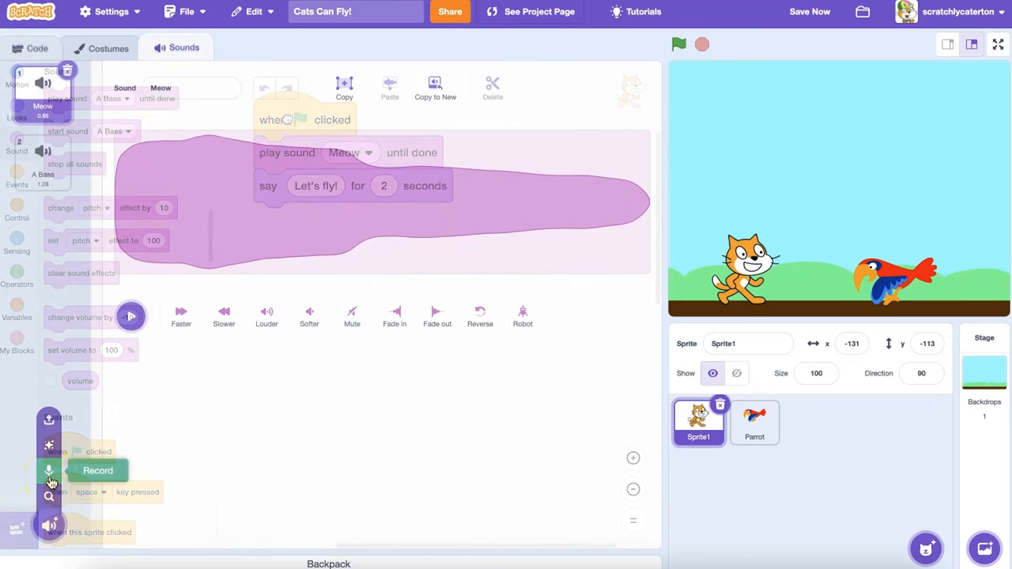
# - Record the cat's voice line, play it back, trim to the speech, and save it
pyautogui.click(50, 471)
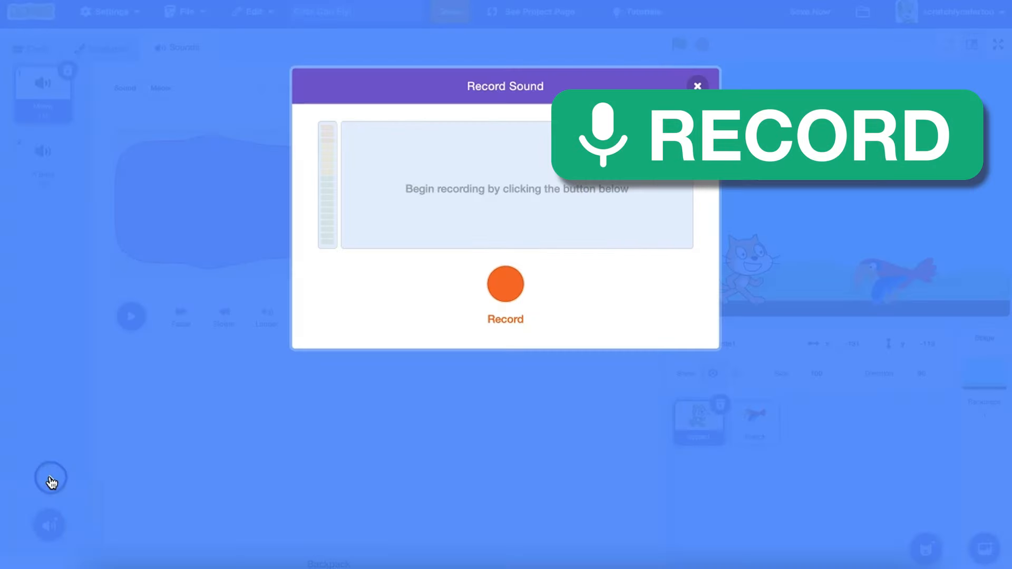
pyautogui.moveTo(671, 326)
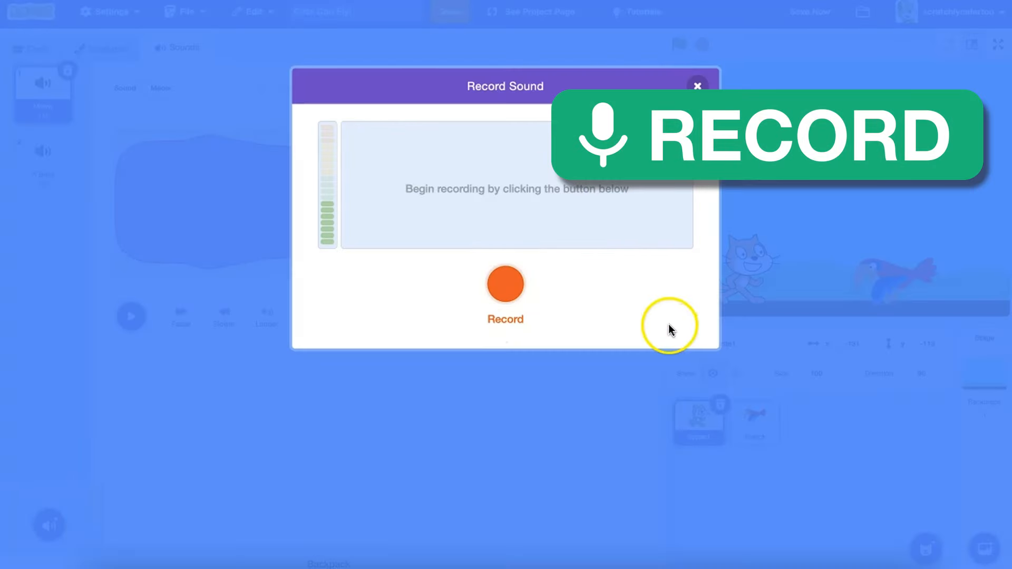
pyautogui.moveTo(325, 247)
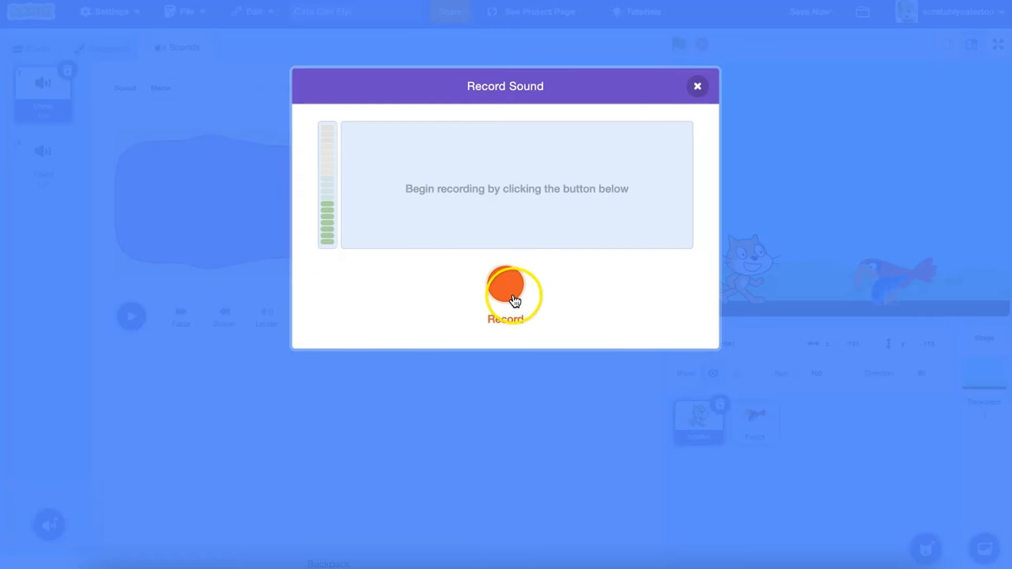
pyautogui.click(505, 286)
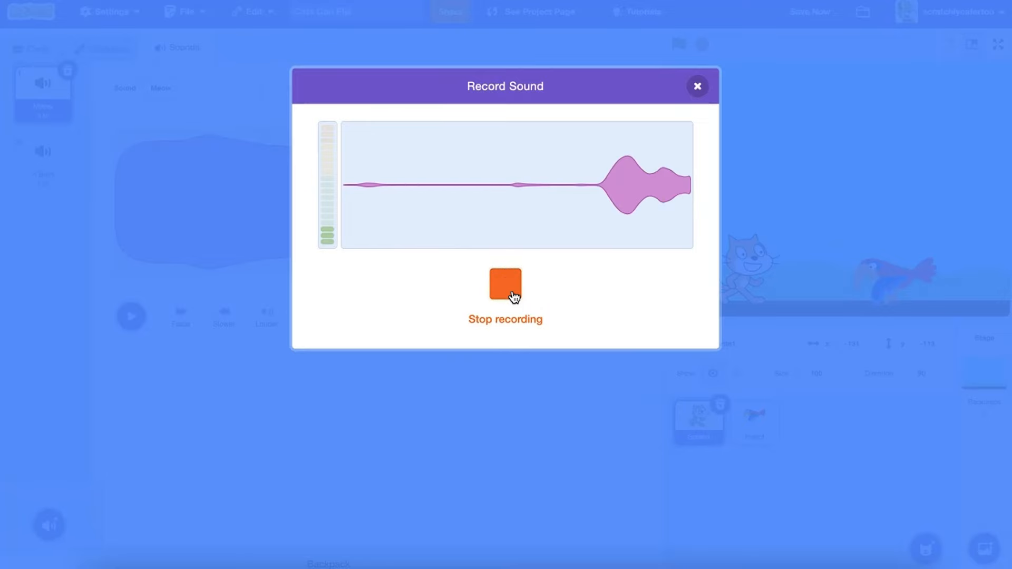
pyautogui.click(505, 284)
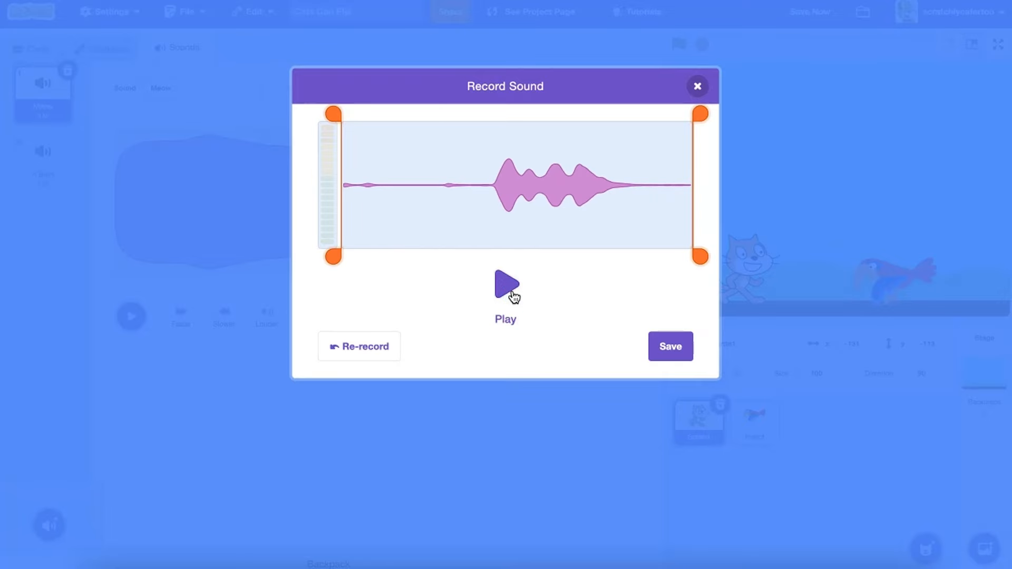
pyautogui.click(505, 285)
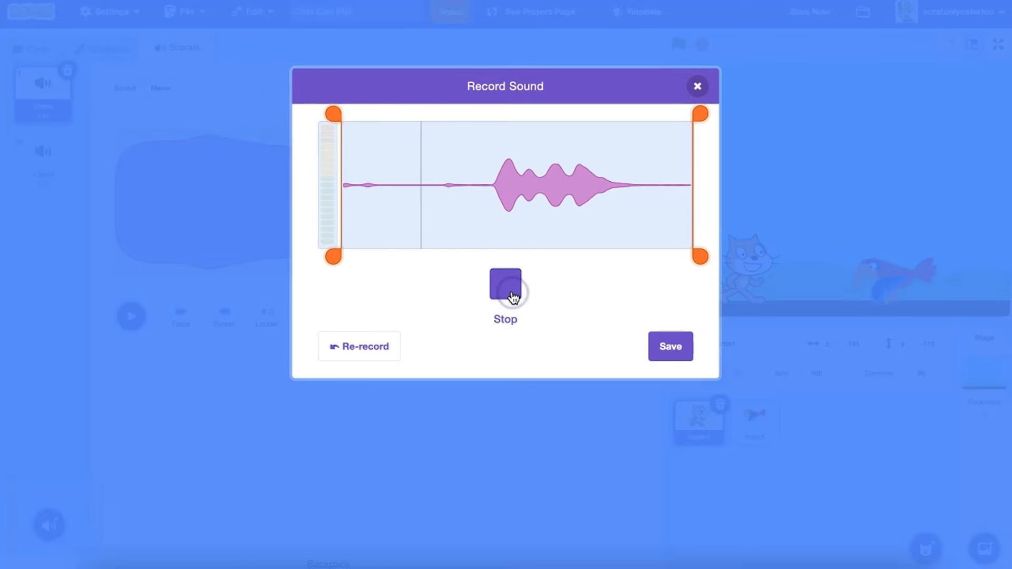
pyautogui.click(505, 284)
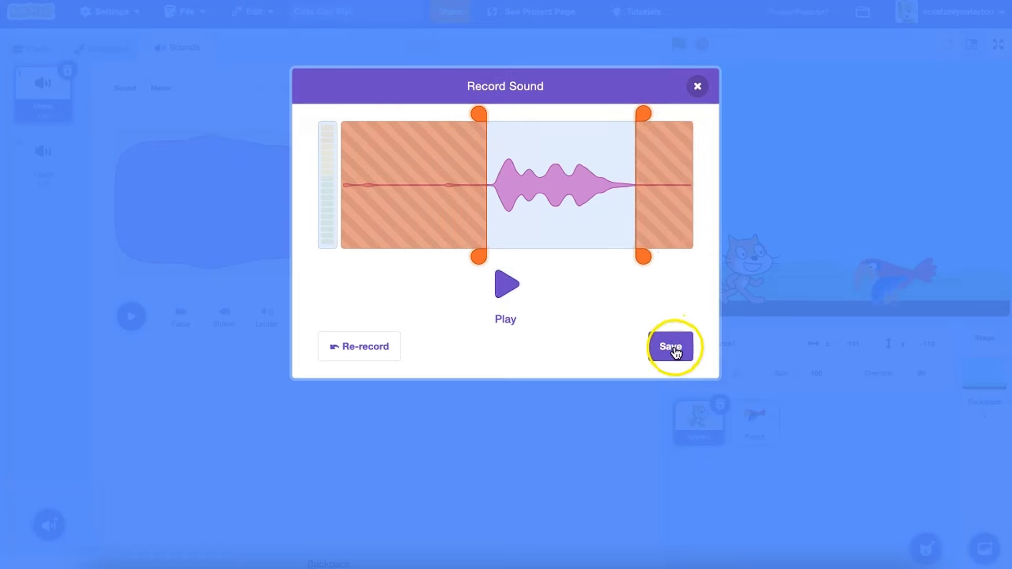
pyautogui.click(670, 347)
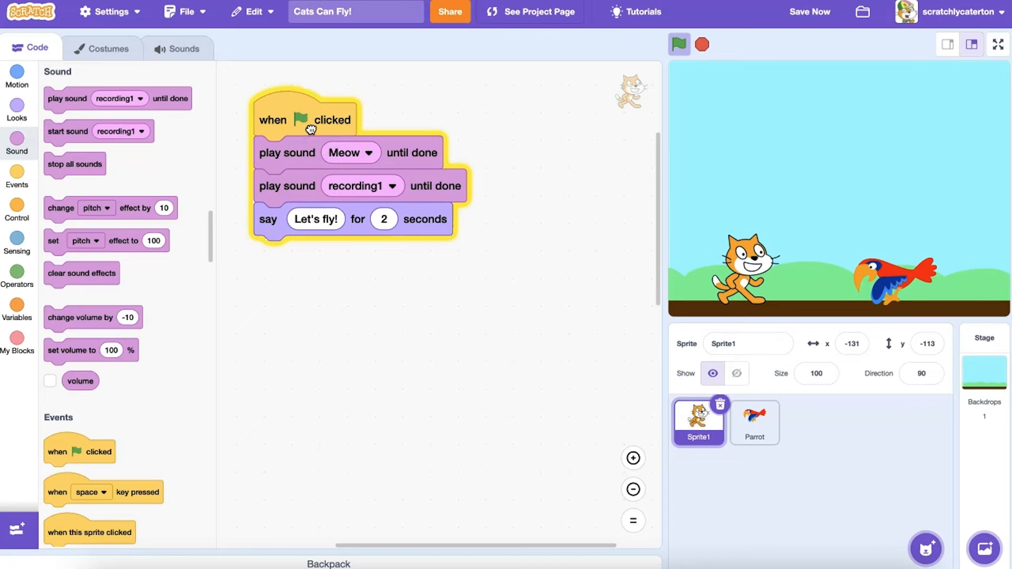
# - Test-run the cat's script playing Meow, then recording1, before 'Let's fly!'
pyautogui.click(678, 44)
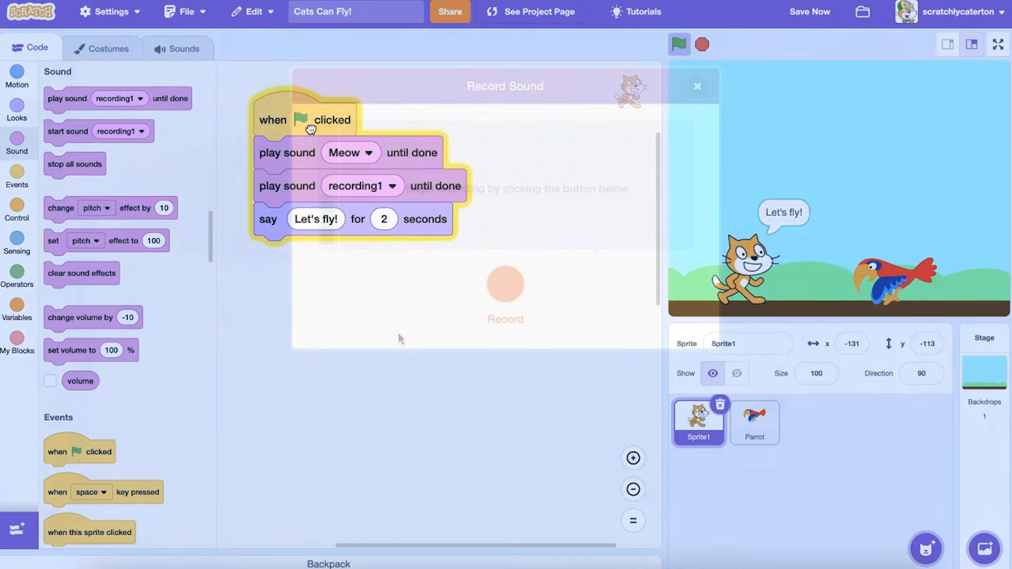
pyautogui.click(505, 291)
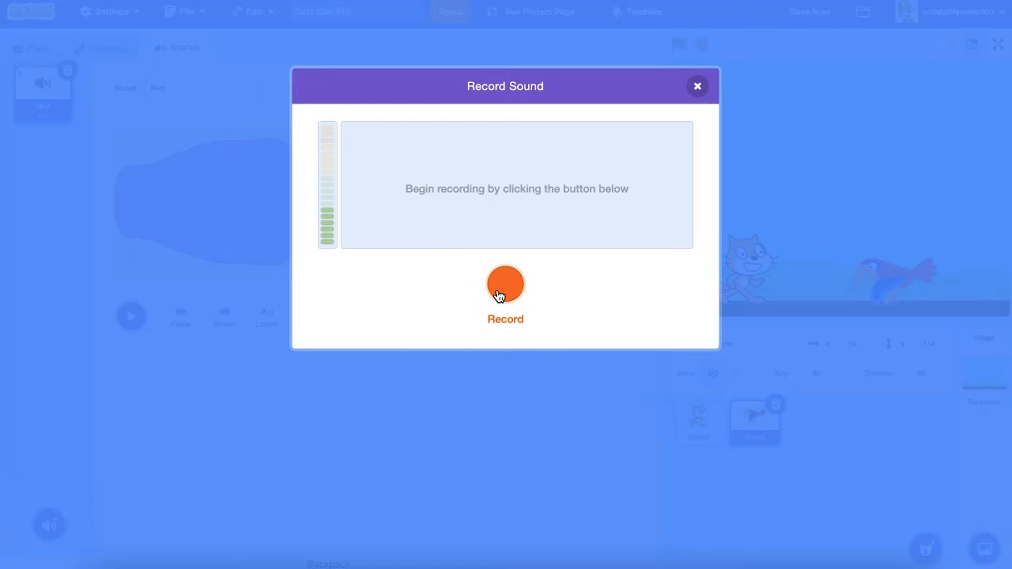
# - Record the parrot's line, preview the trimmed clip, and save it as recording1
pyautogui.click(505, 284)
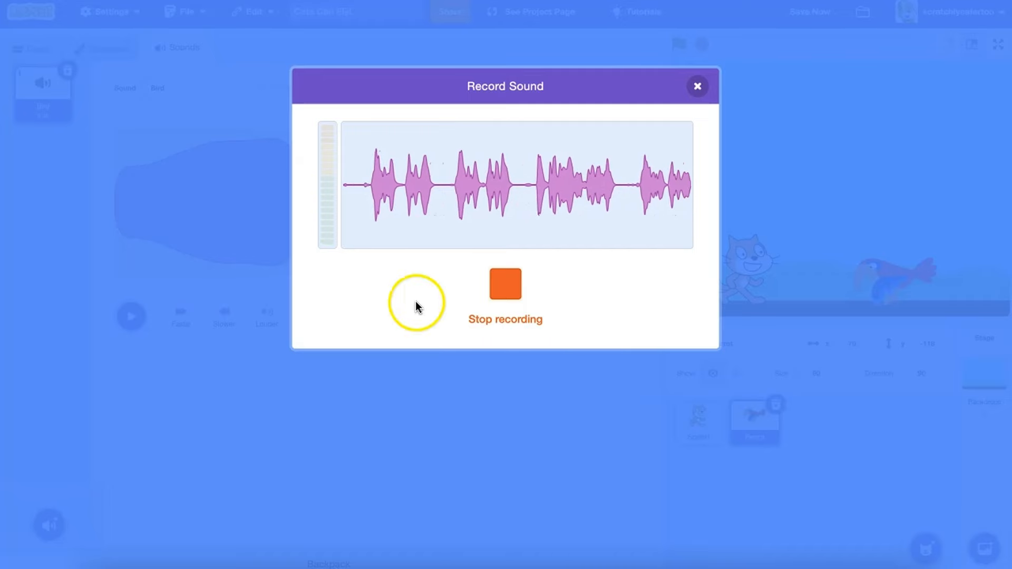
pyautogui.click(505, 284)
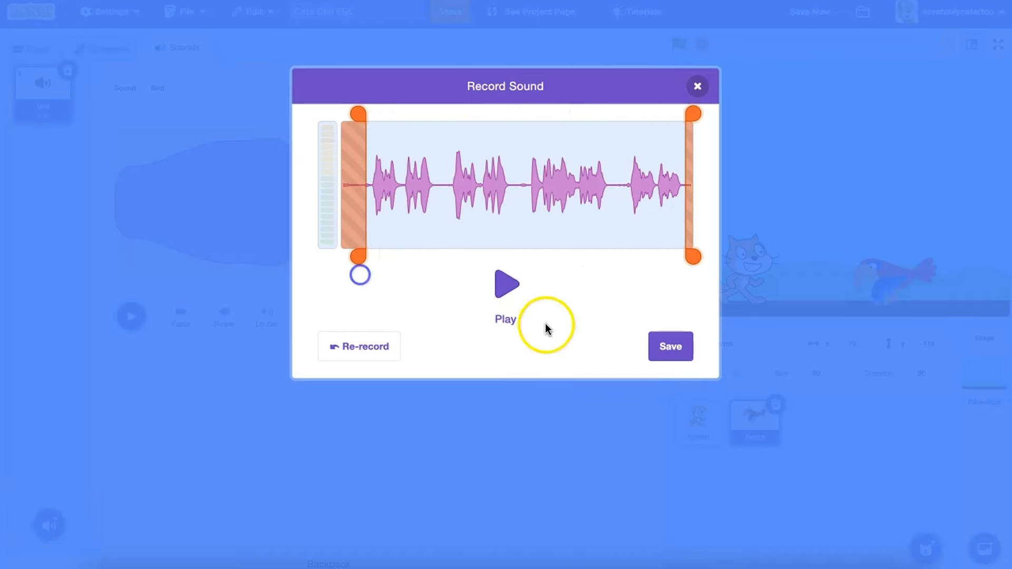
pyautogui.click(669, 345)
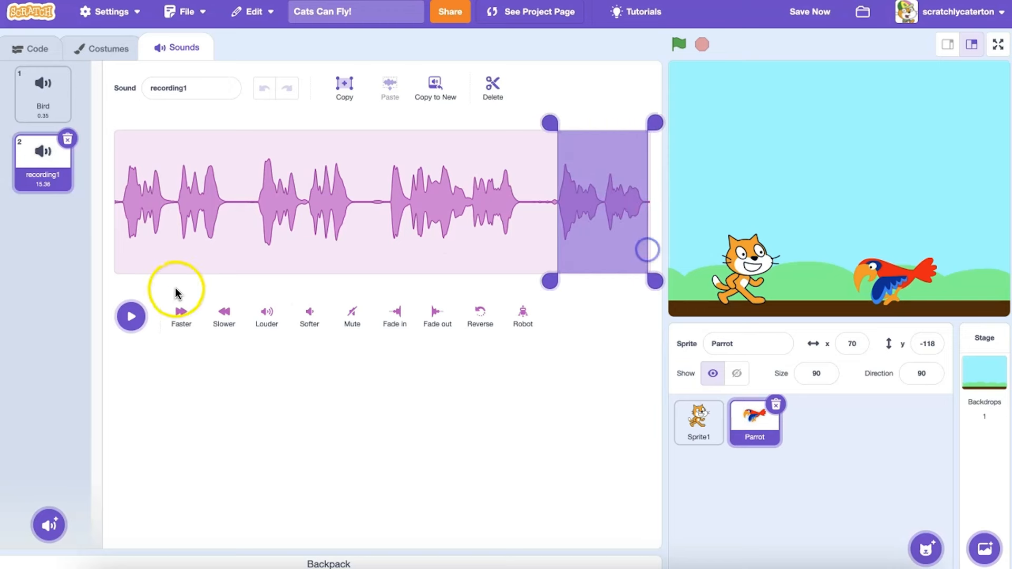
# - Delete recording1's unwanted opening, then apply Faster and Slower to retime it
pyautogui.click(131, 316)
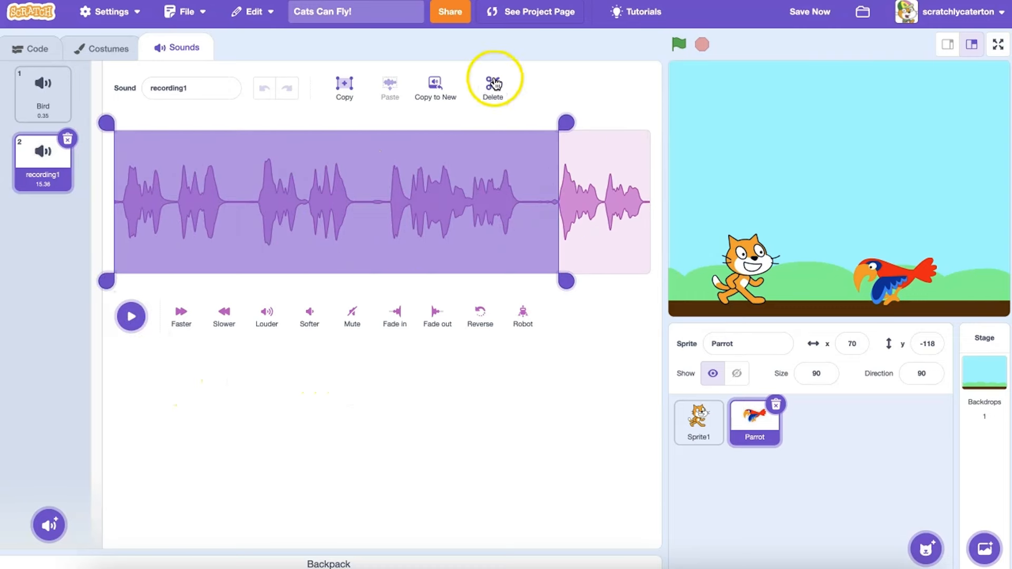
pyautogui.click(492, 83)
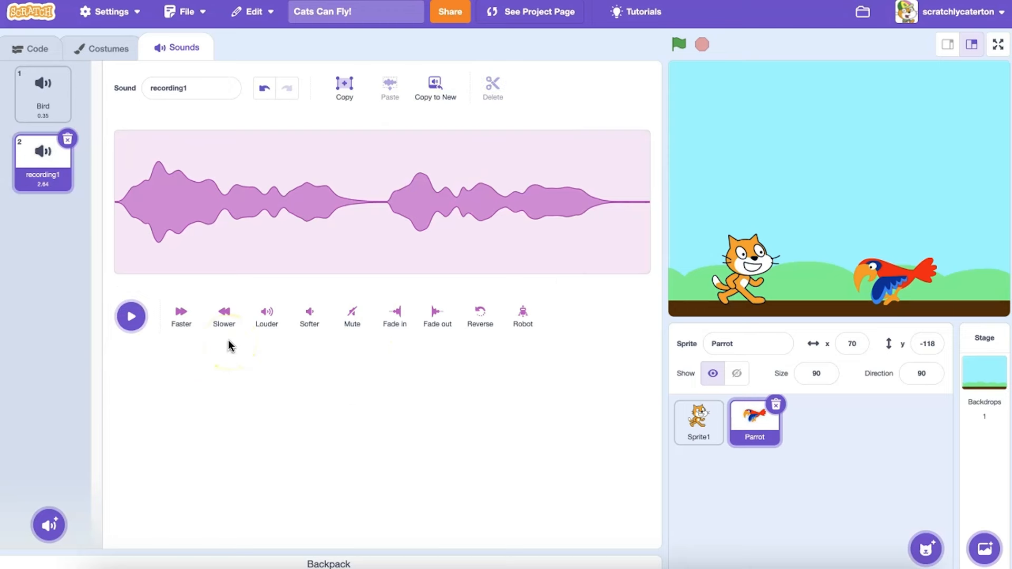
pyautogui.moveTo(201, 333)
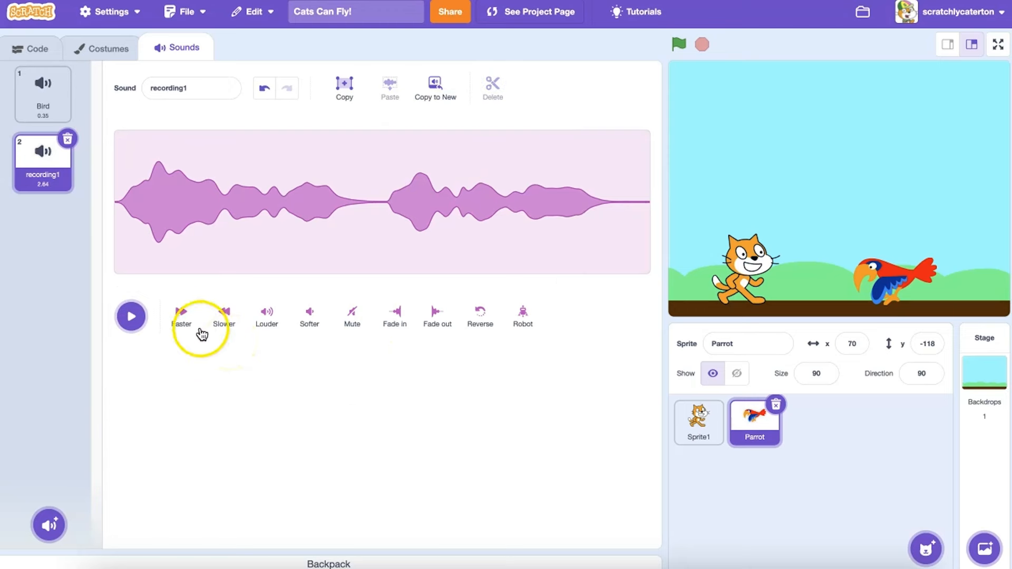
pyautogui.click(180, 316)
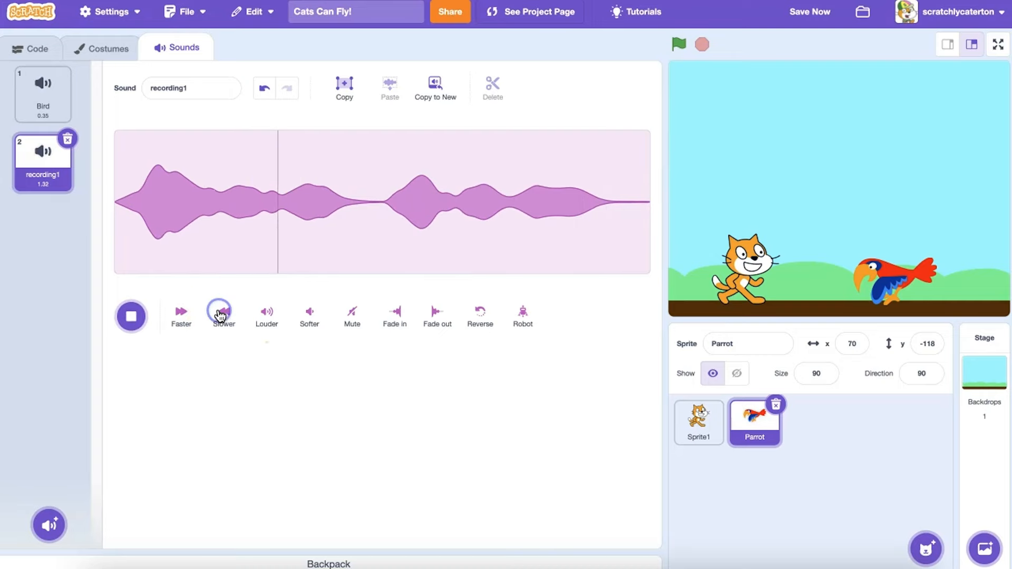
pyautogui.click(223, 311)
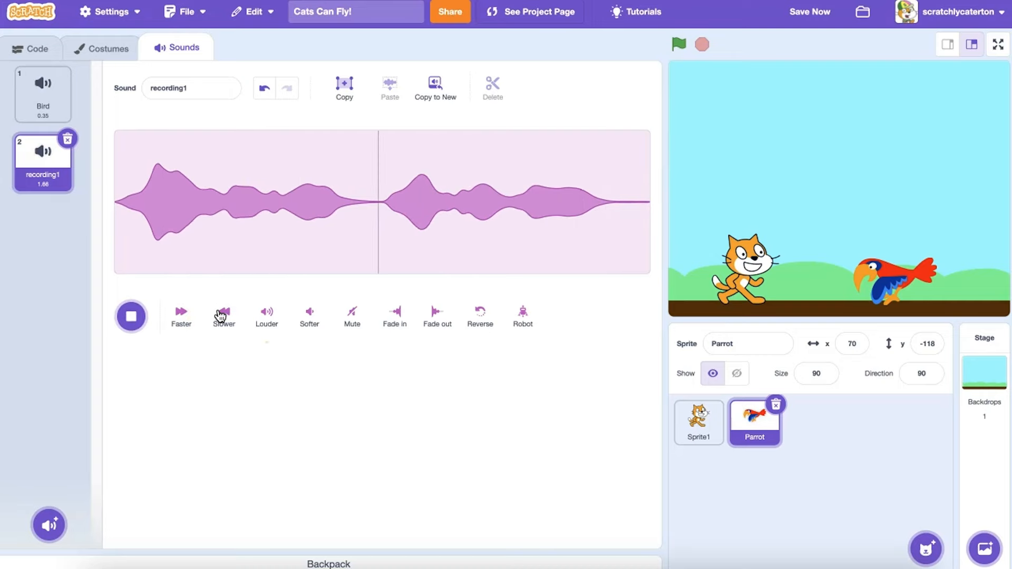
pyautogui.click(30, 48)
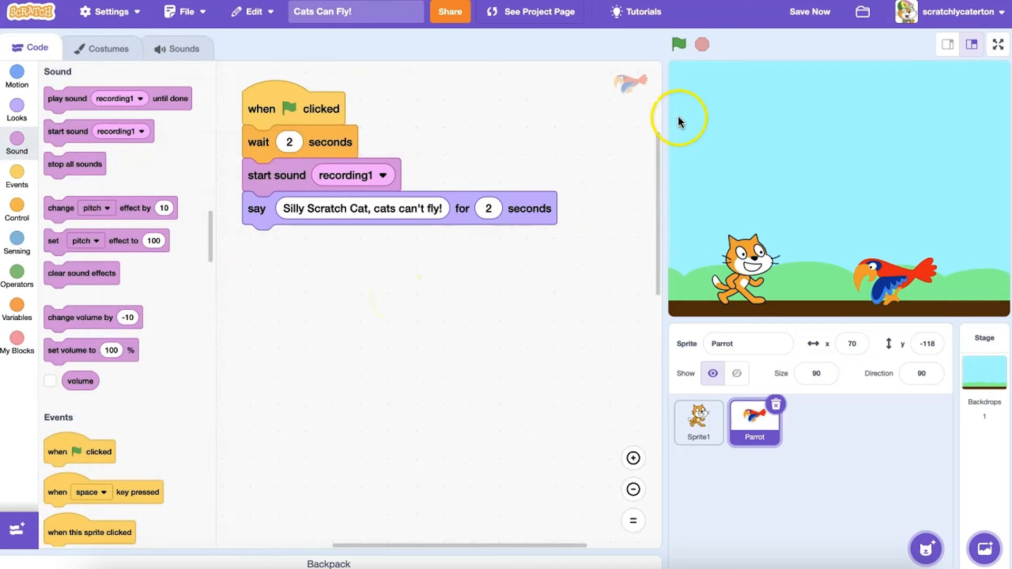
pyautogui.click(676, 43)
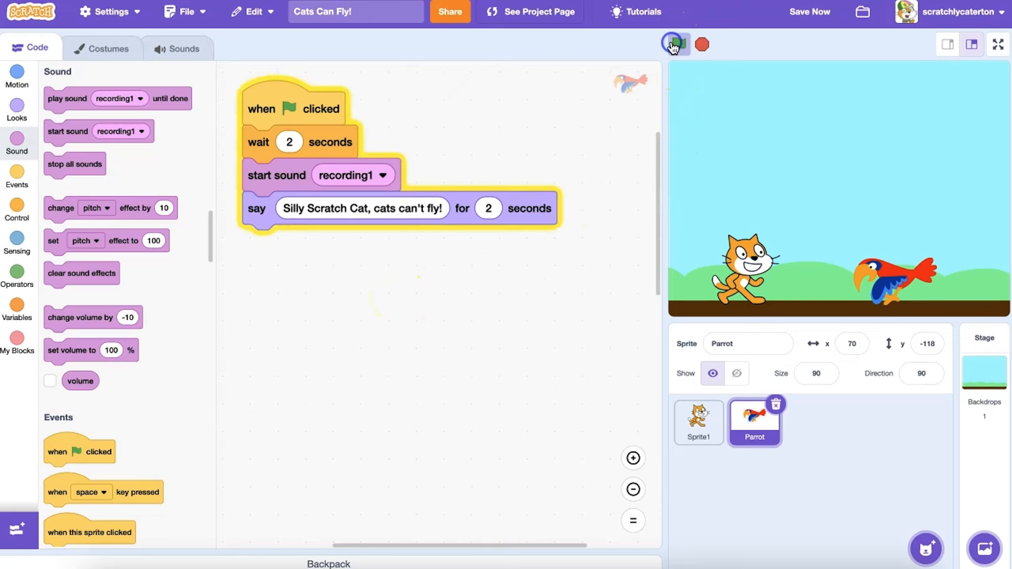
pyautogui.click(675, 44)
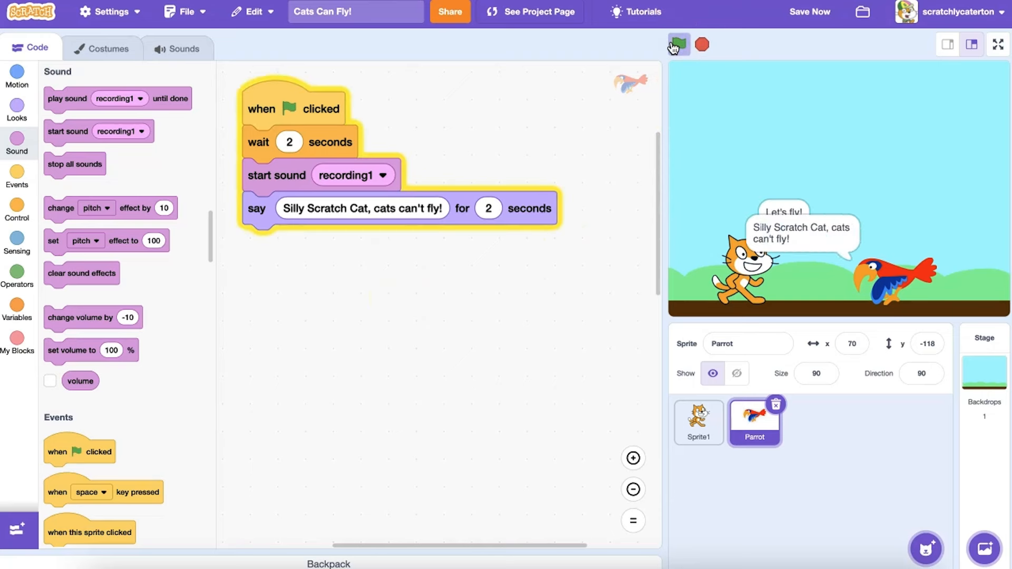
pyautogui.click(701, 44)
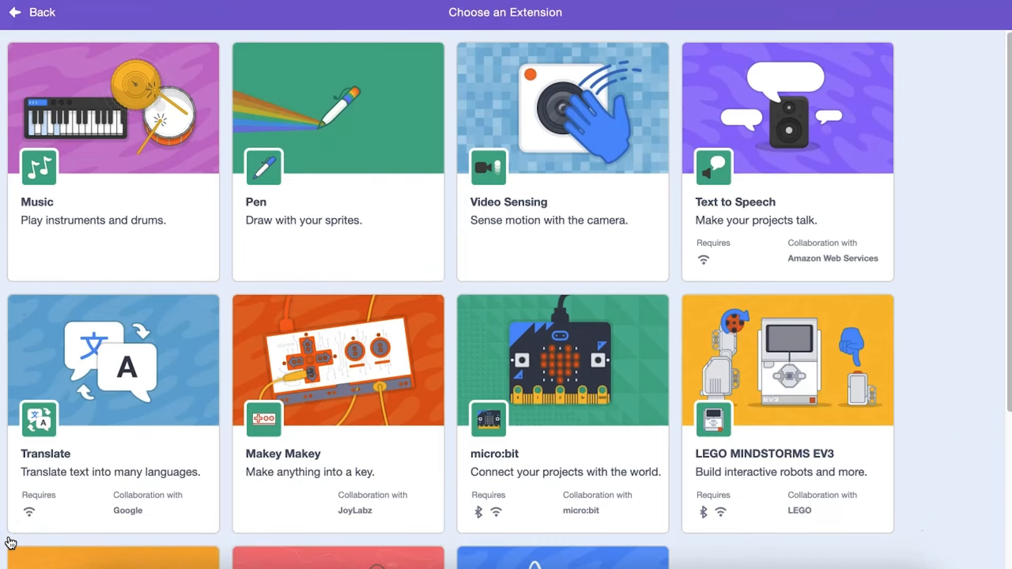
pyautogui.moveTo(755, 233)
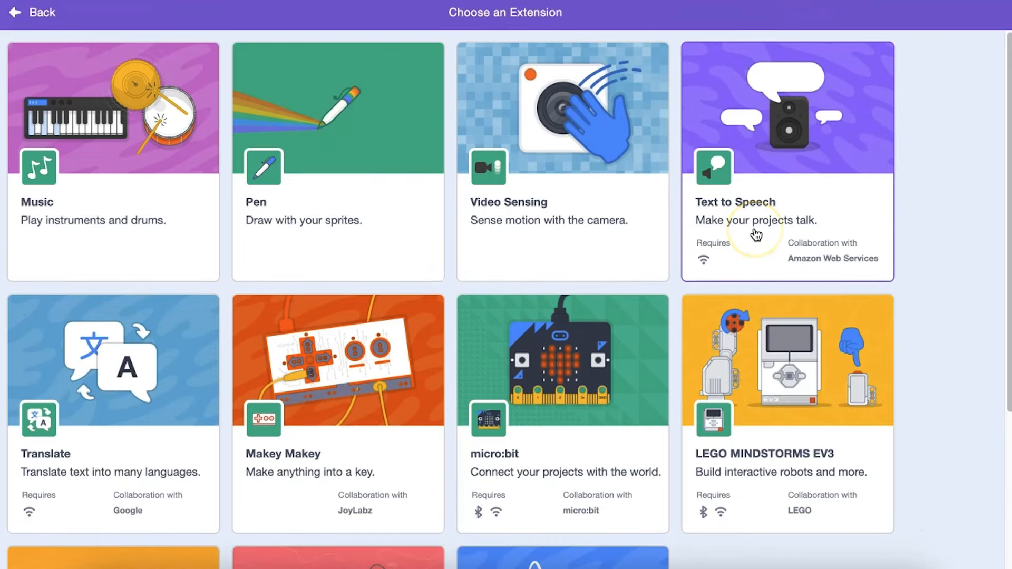
pyautogui.moveTo(692, 279)
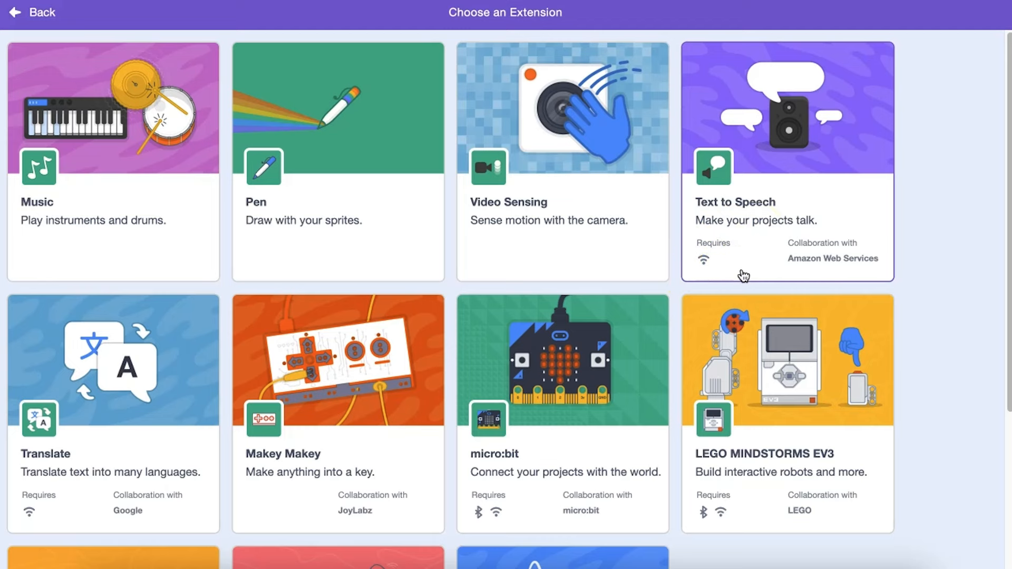
# - Add the Text to Speech extension to the project
pyautogui.click(786, 161)
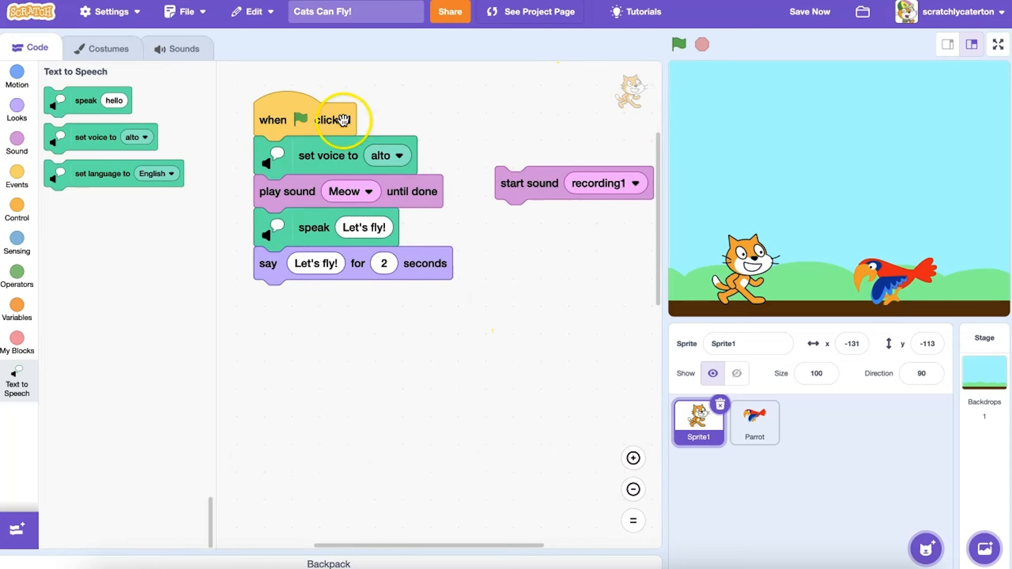
# - Test the cat's alto 'Let's fly!' speech, then switch to the Parrot sprite
pyautogui.click(307, 120)
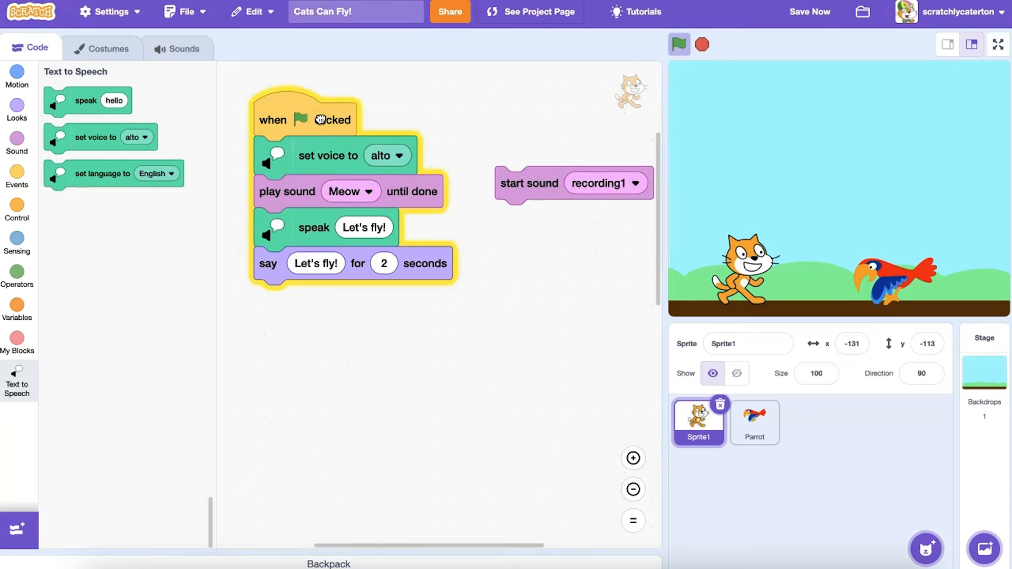
pyautogui.click(678, 44)
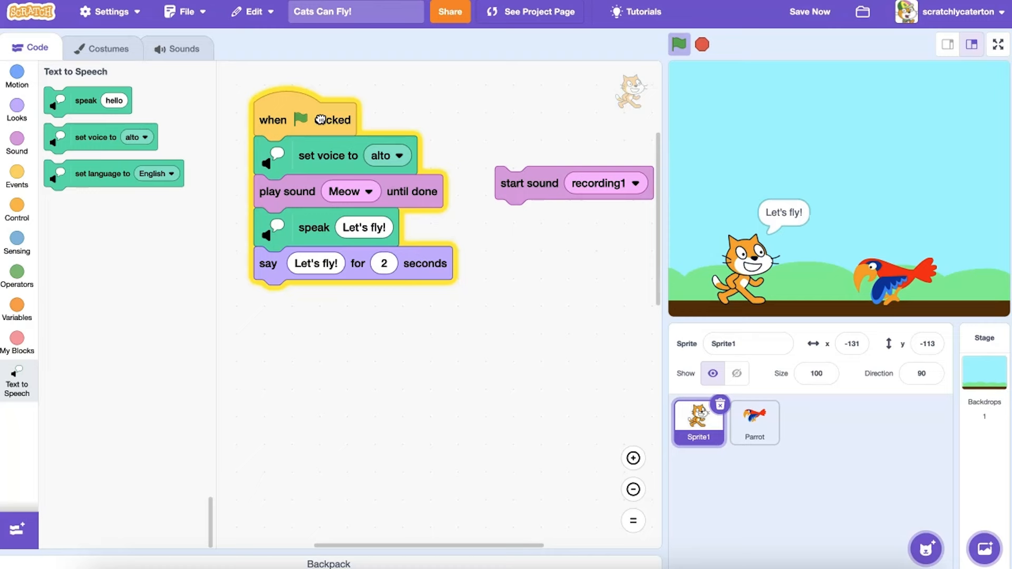
pyautogui.click(753, 422)
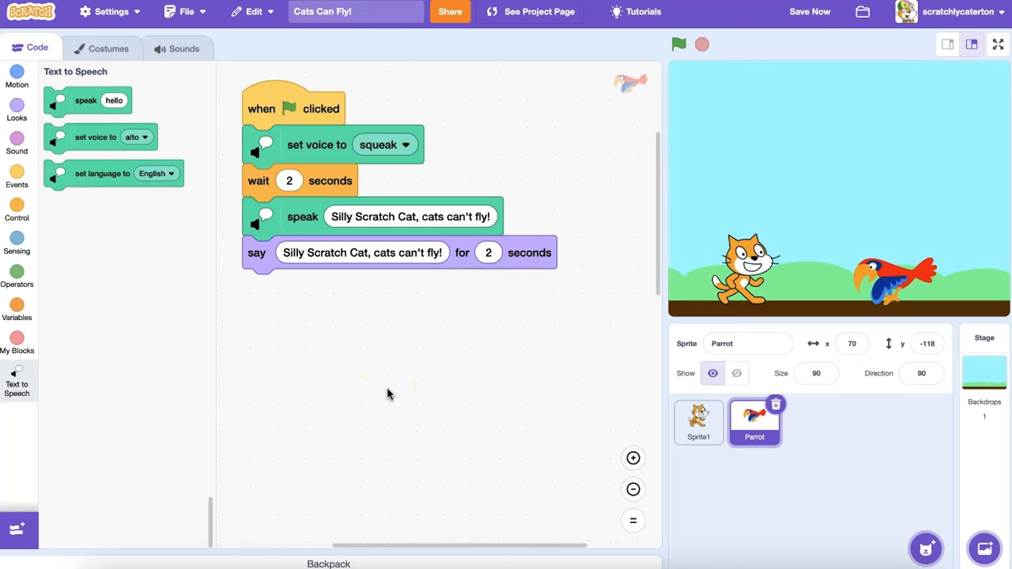
# - Show the parrot's bubble while it speaks, clear it afterwards, drop the wait, and test
pyautogui.click(17, 110)
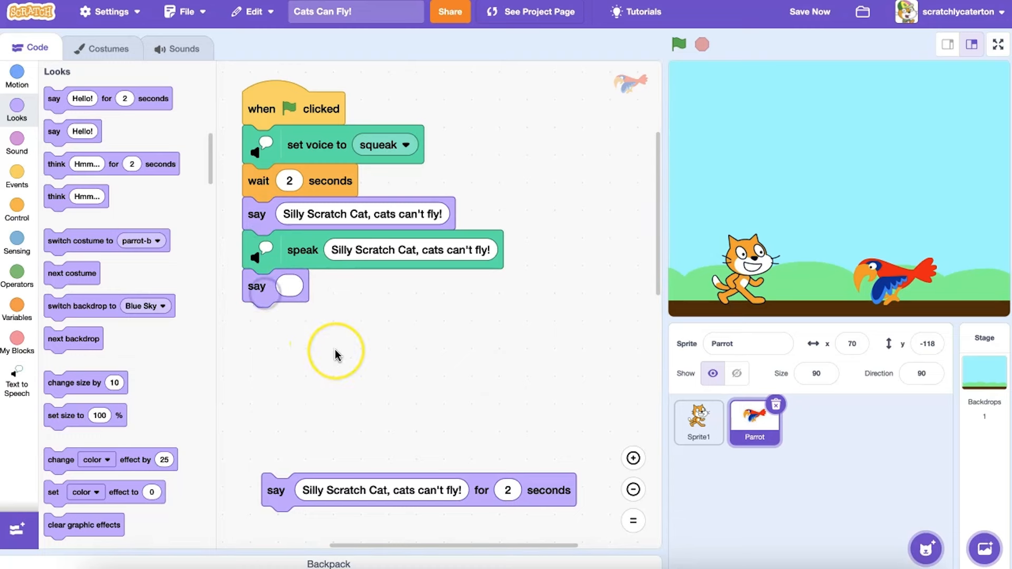
pyautogui.moveTo(262, 219)
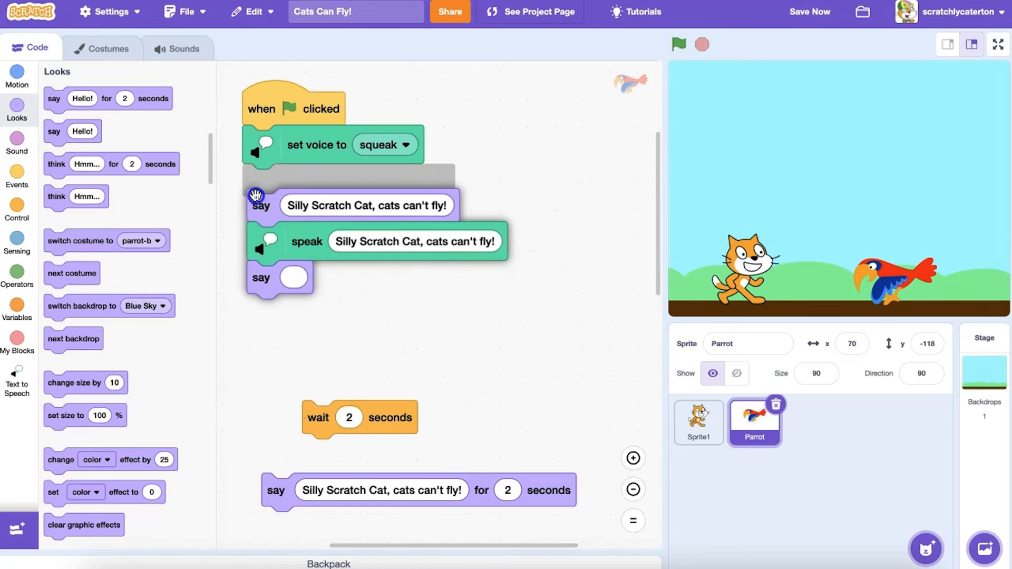
pyautogui.click(678, 44)
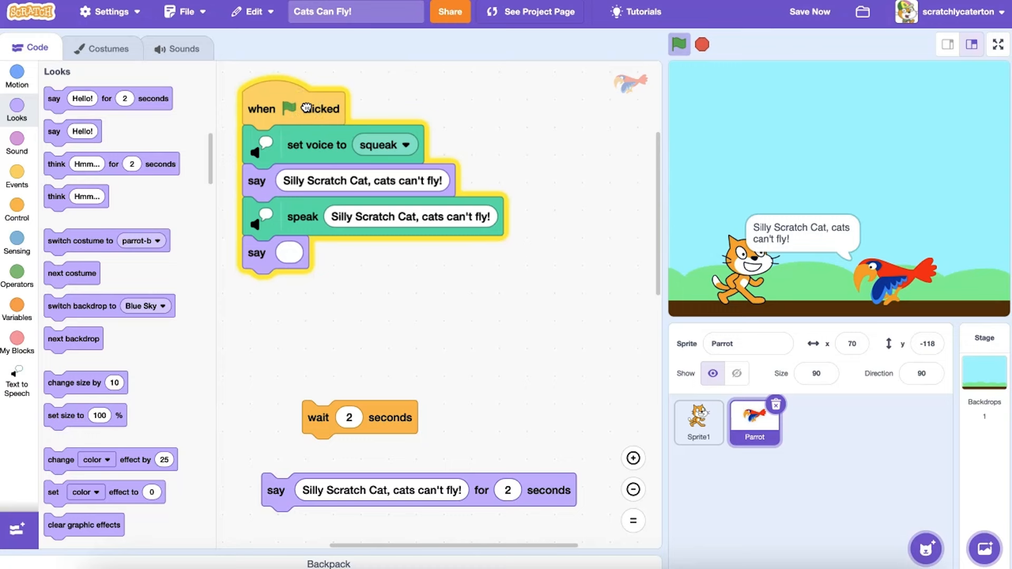
pyautogui.click(702, 44)
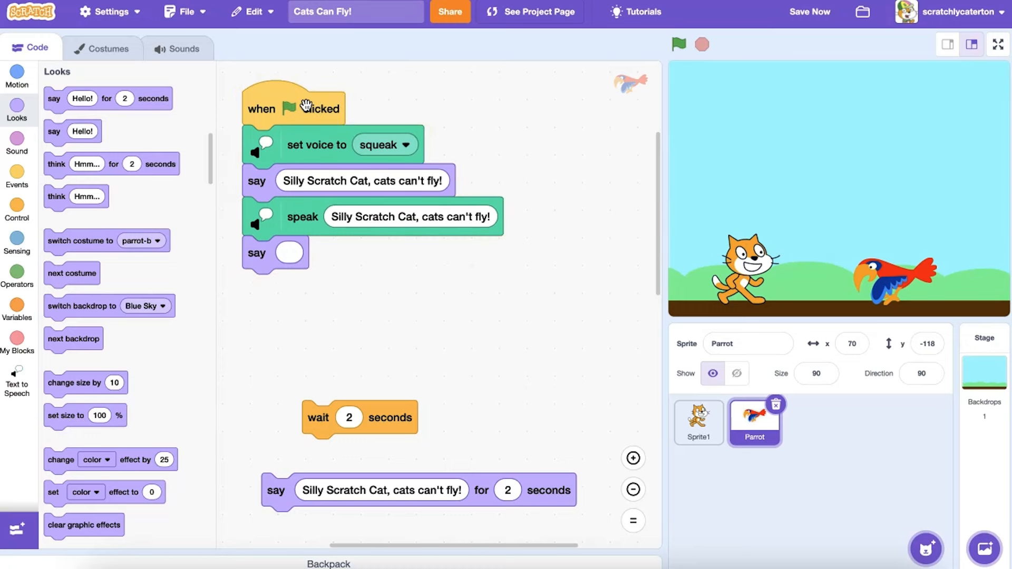
pyautogui.click(971, 44)
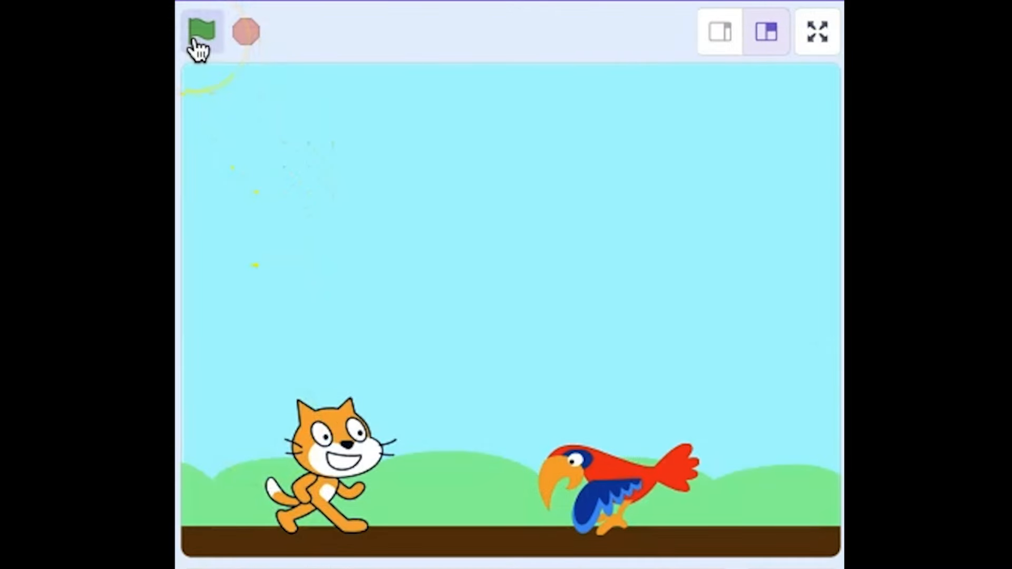
pyautogui.click(201, 31)
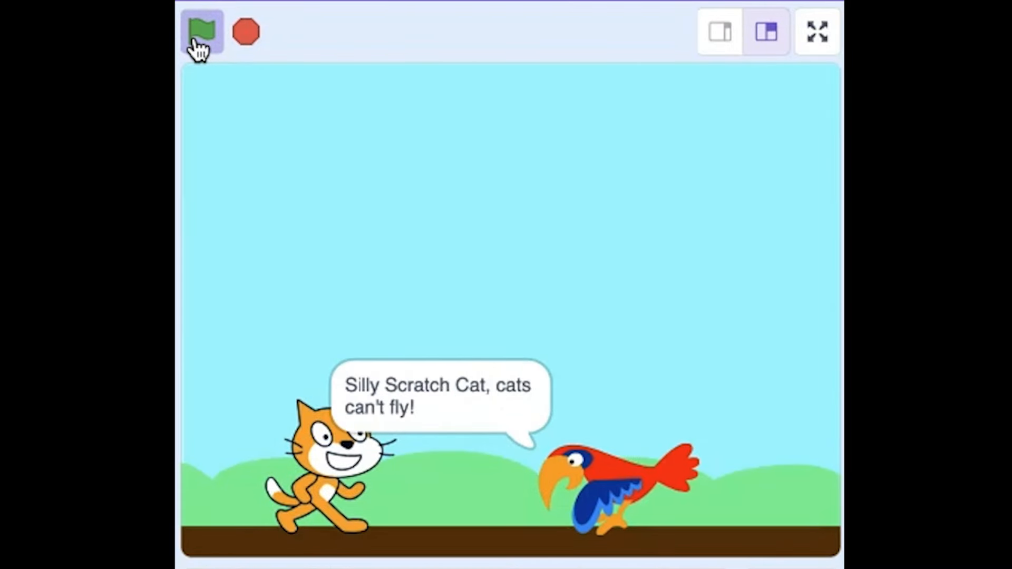
pyautogui.click(202, 31)
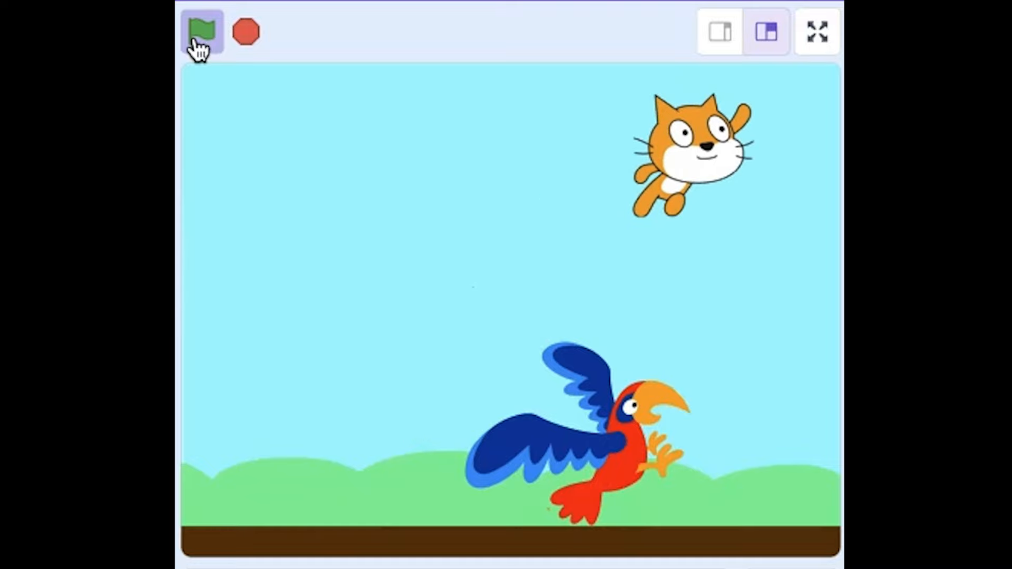
pyautogui.click(201, 31)
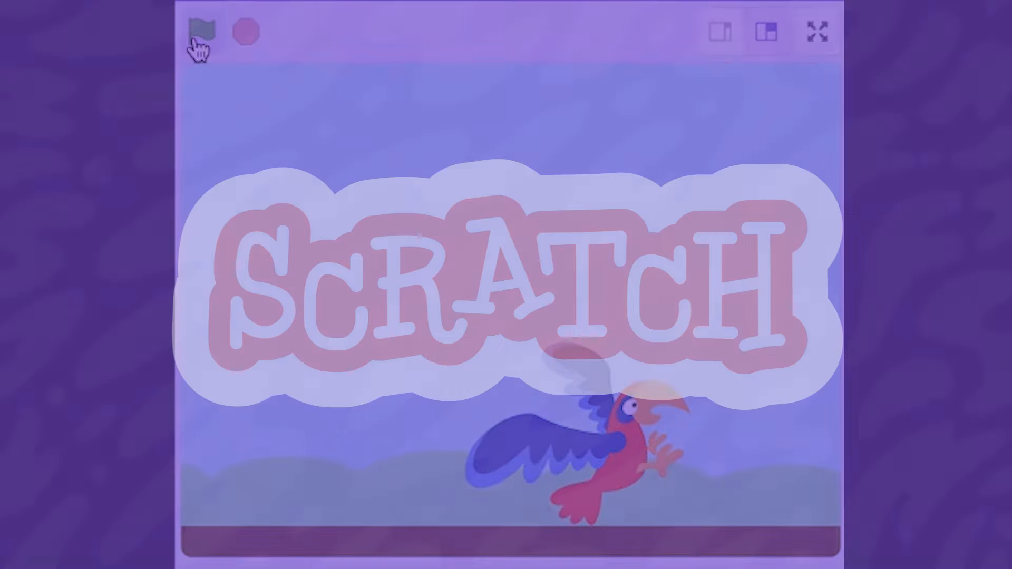